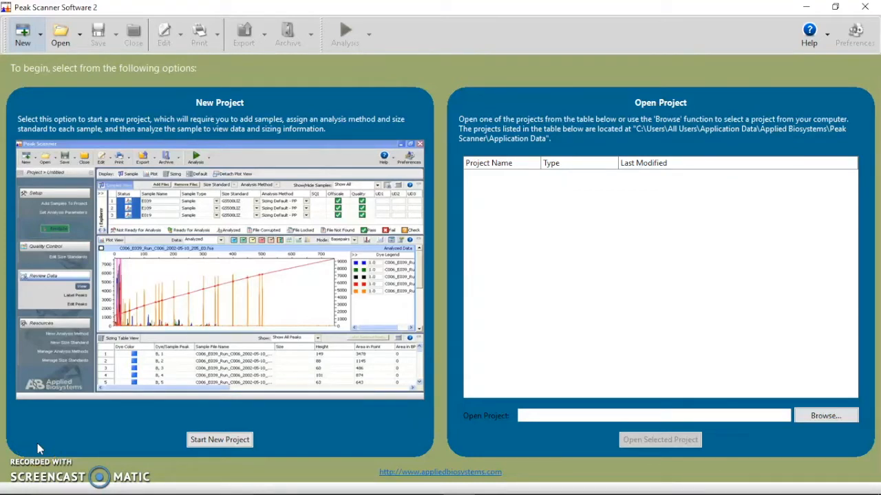
pyautogui.moveTo(94, 85)
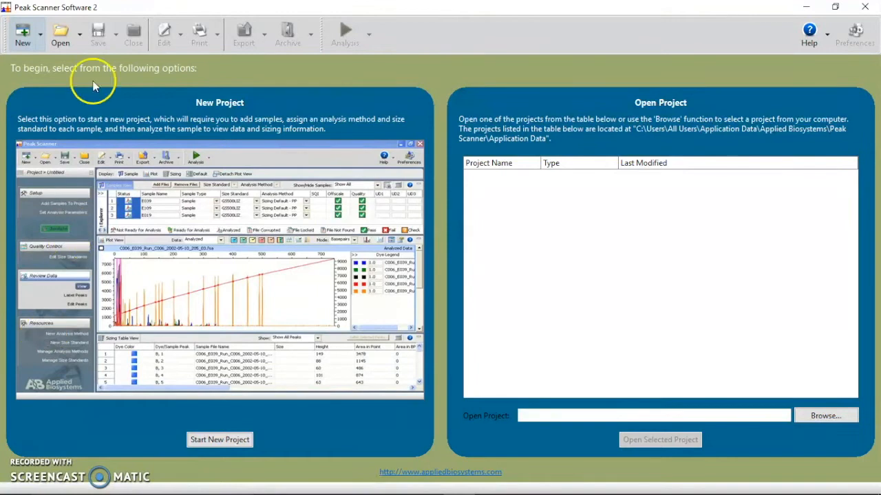
# Step: Start a new project from the start screen, opening an empty untitled sample table
pyautogui.click(40, 33)
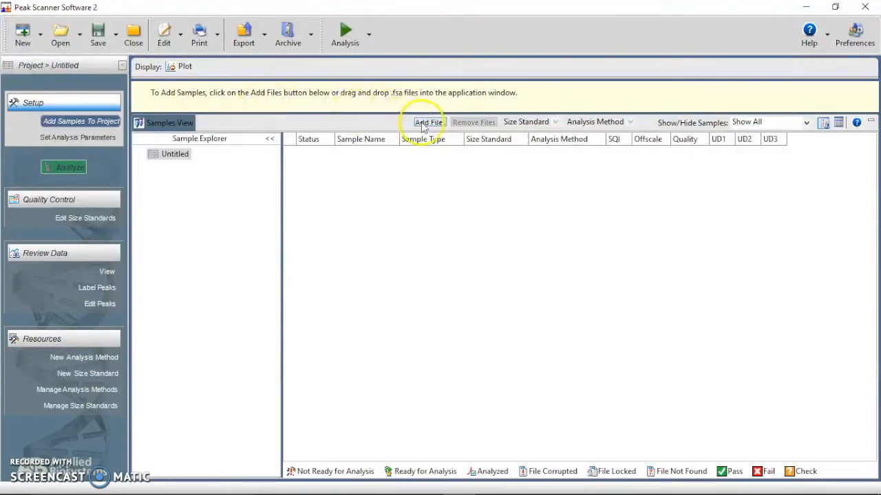
# Step: Add the twelve .fsa files, A2.fsa through H1.fsa, from Documents > Demo
pyautogui.click(428, 121)
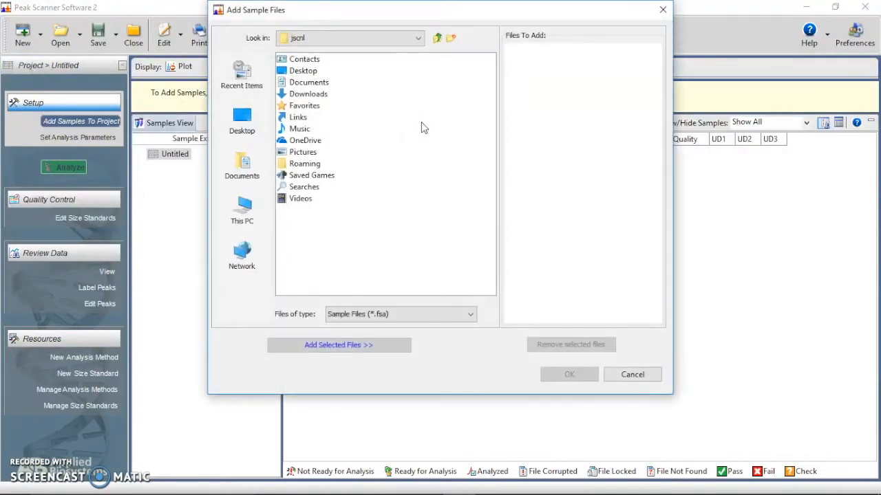
pyautogui.click(242, 165)
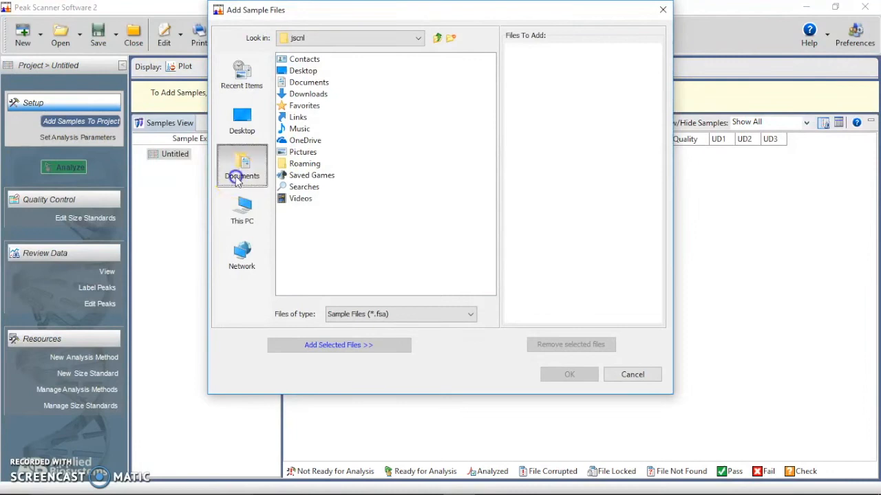
pyautogui.doubleClick(242, 165)
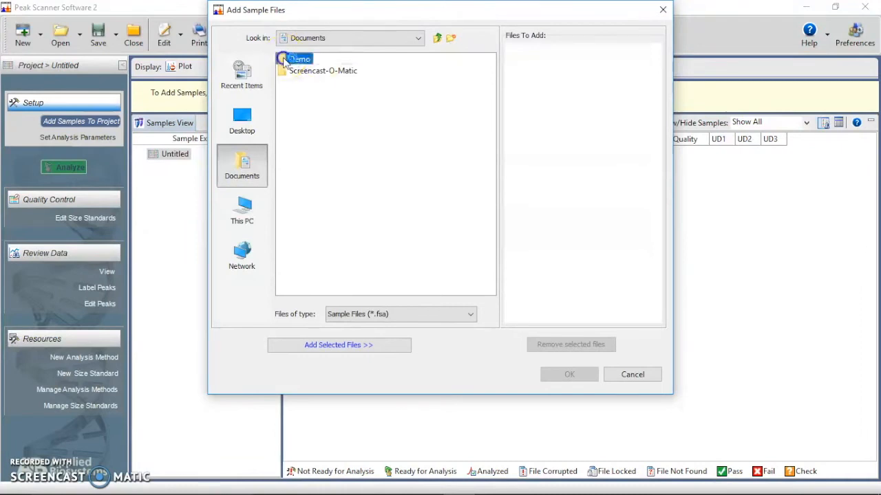
pyautogui.doubleClick(301, 59)
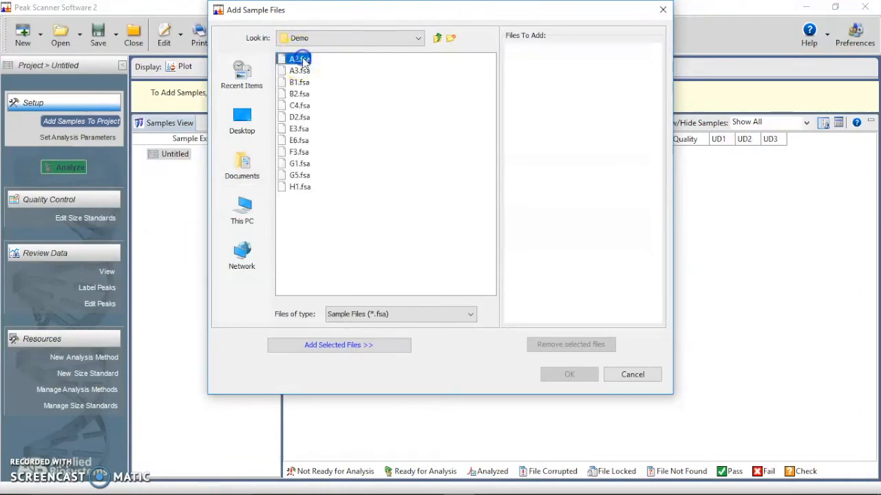
pyautogui.click(299, 186)
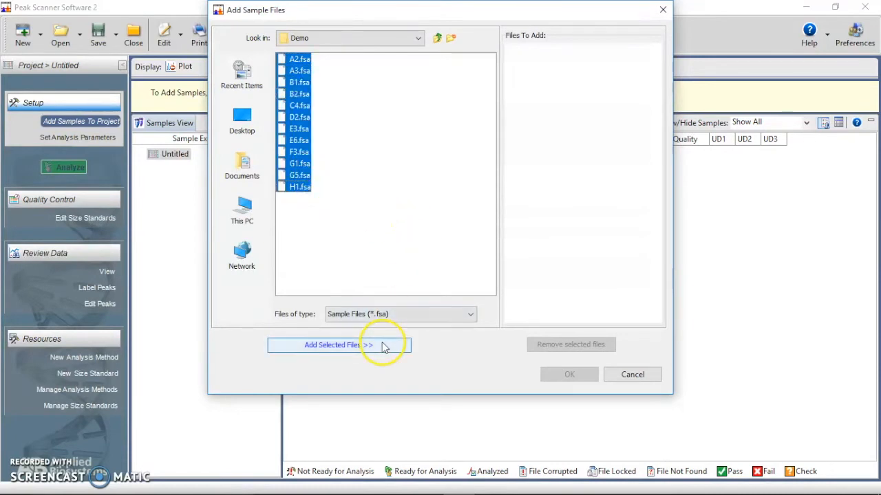
pyautogui.click(338, 344)
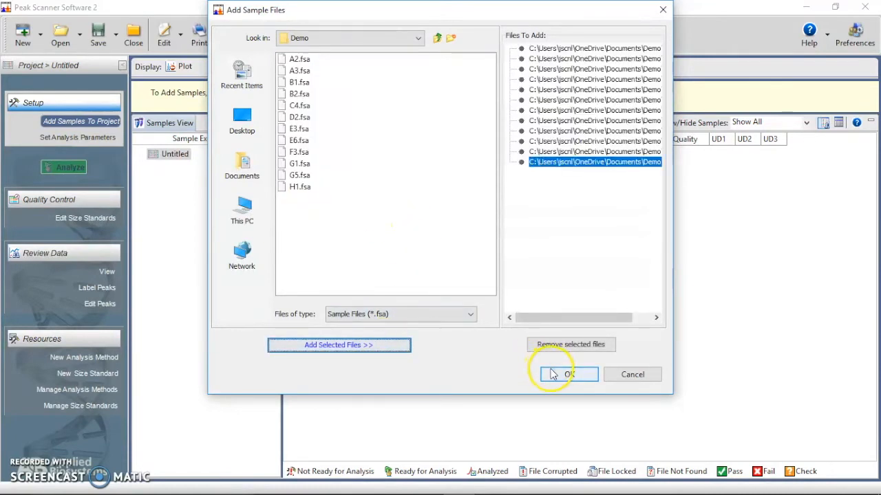
pyautogui.click(567, 374)
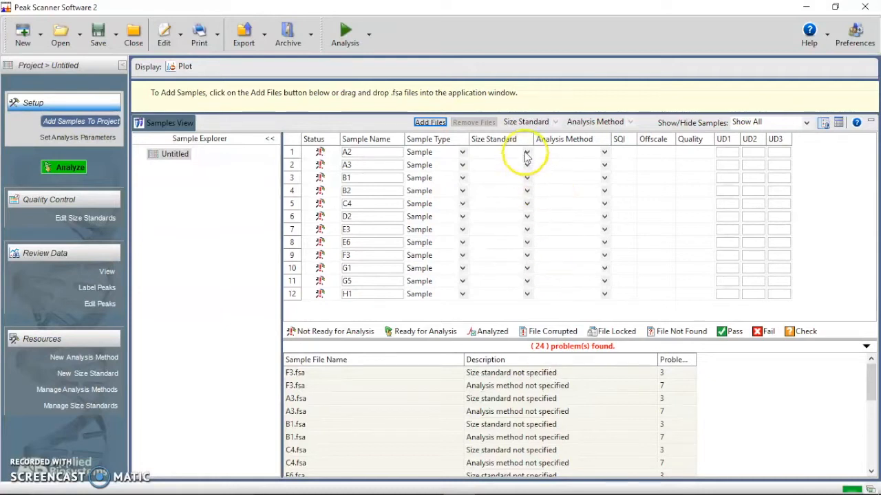
# Step: Choose GS120LIZ as A2's size standard and fill it down to all samples
pyautogui.click(527, 165)
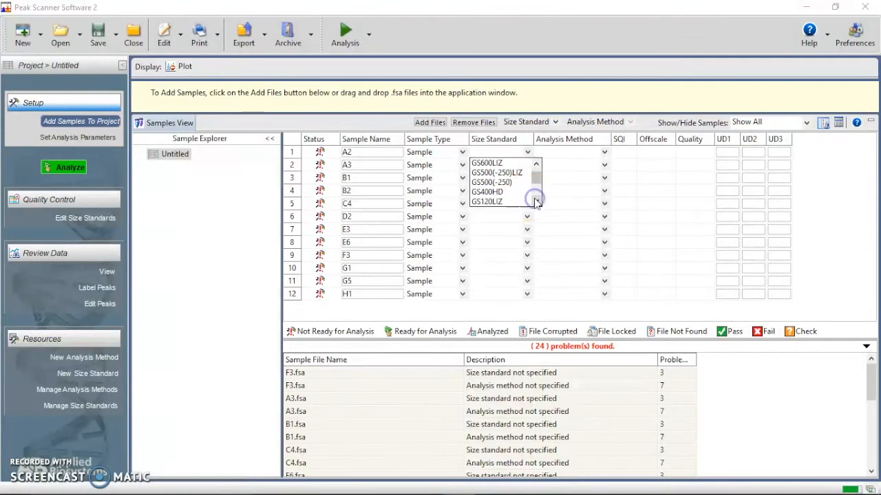
pyautogui.click(486, 202)
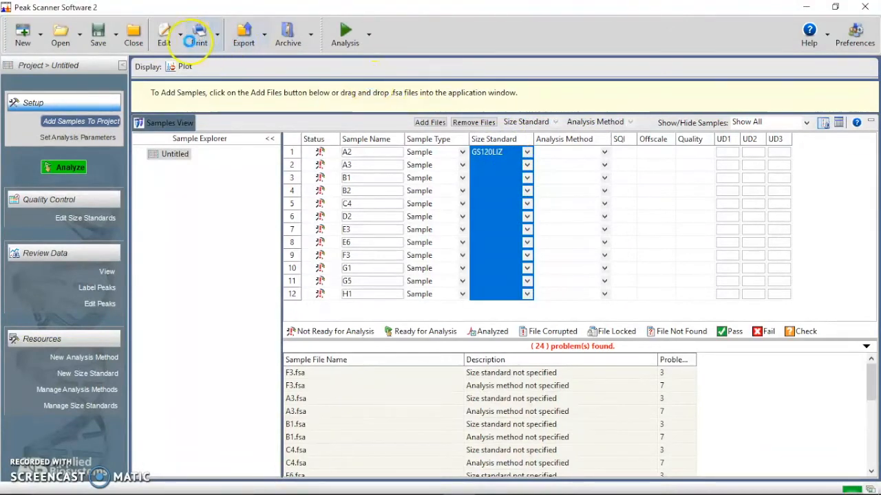
pyautogui.click(163, 34)
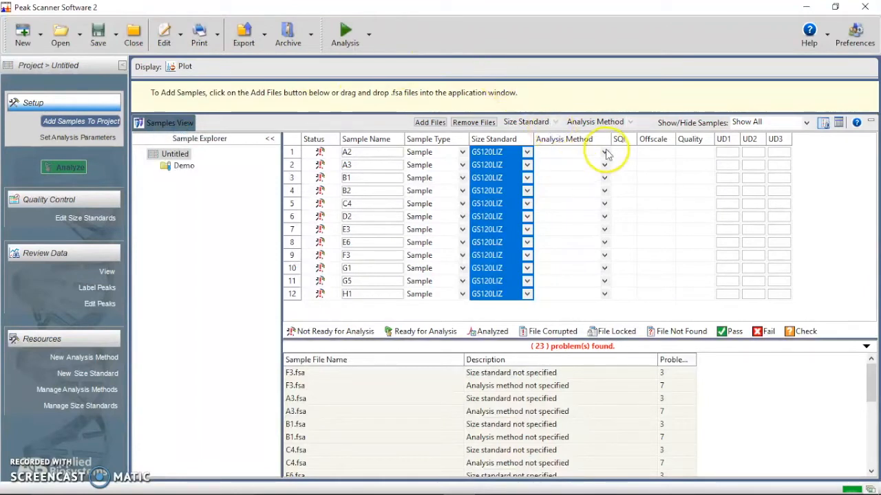
# Step: Set A2's analysis method to Sizing Default and fill it down to every sample
pyautogui.click(604, 152)
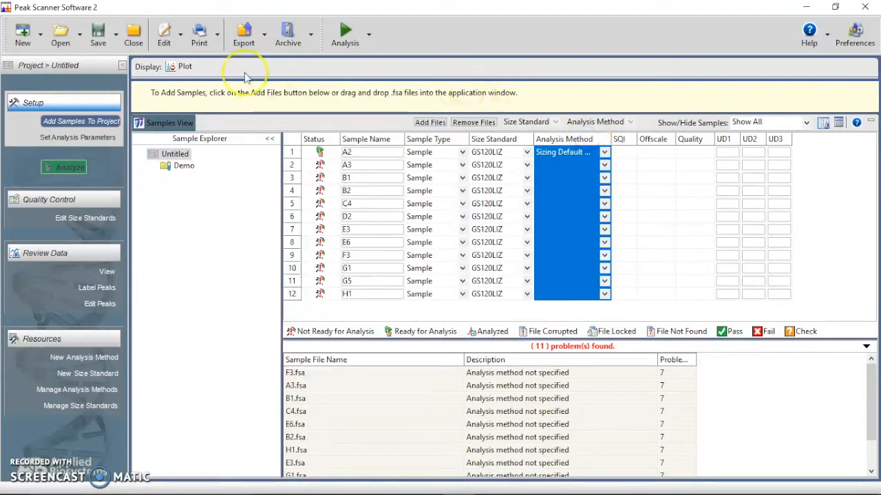
pyautogui.click(164, 34)
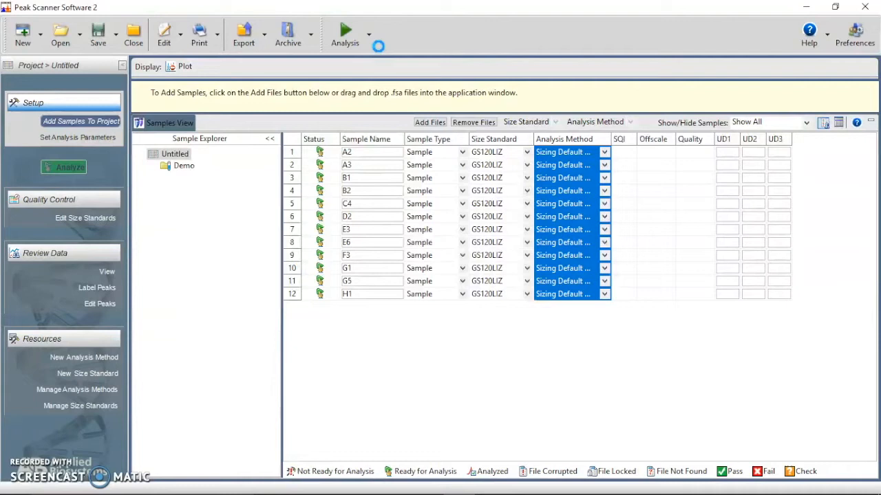
# Step: Run Analyze All on the twelve samples and dismiss the Analysis successful message
pyautogui.click(369, 37)
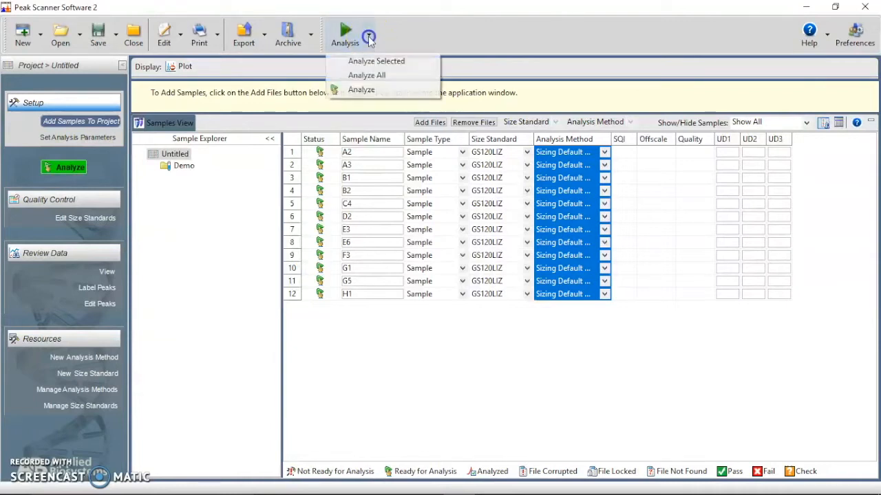
pyautogui.moveTo(367, 75)
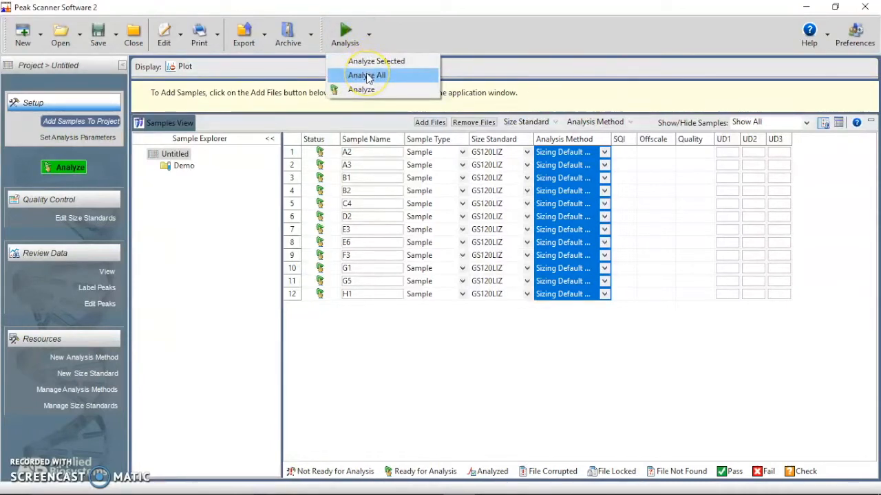
pyautogui.click(366, 74)
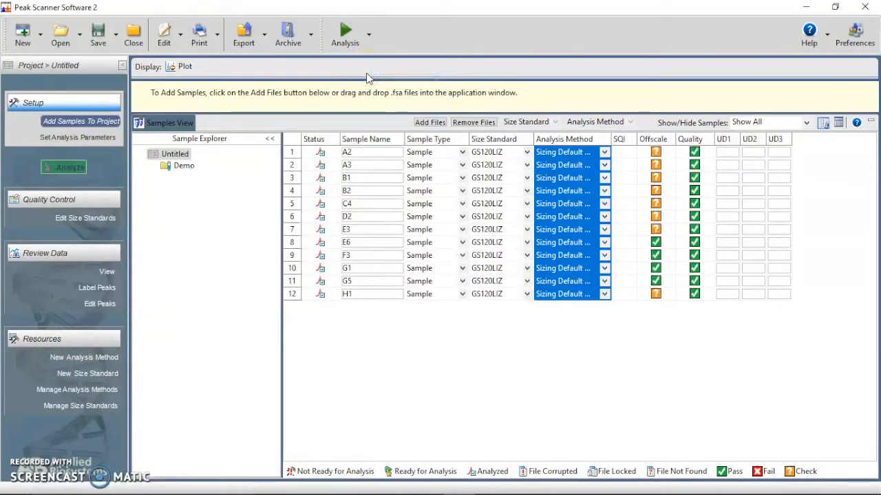
pyautogui.click(63, 167)
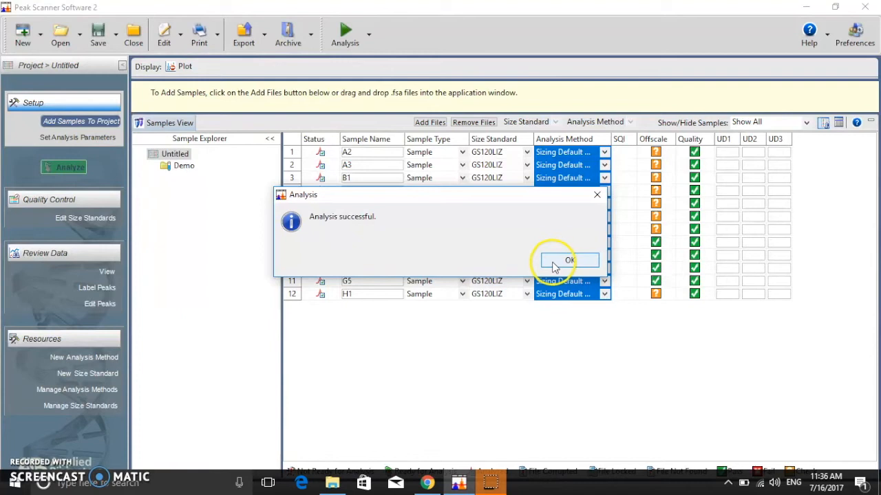
pyautogui.click(569, 260)
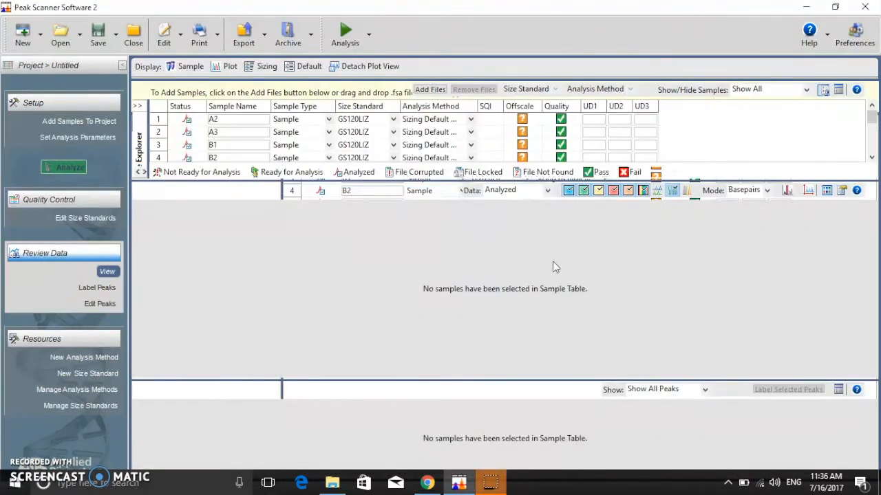
# Step: Plot sample A2 and hide its orange size-standard dye trace
pyautogui.click(237, 118)
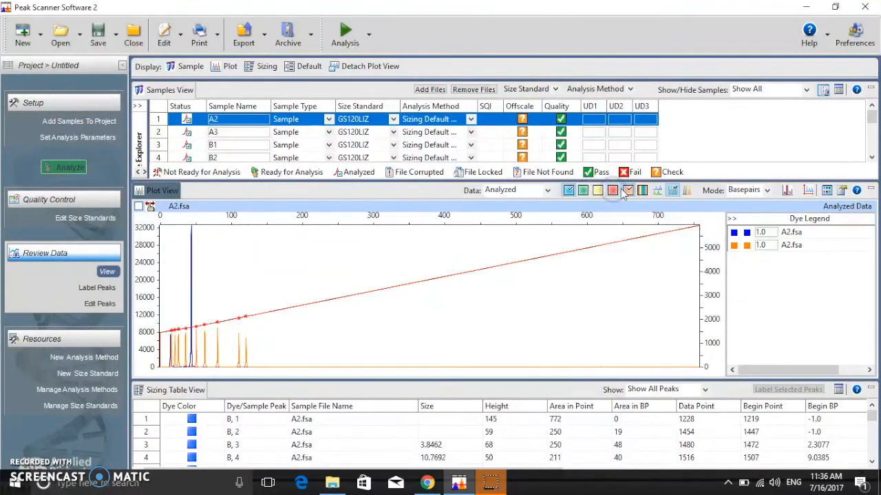
pyautogui.click(612, 191)
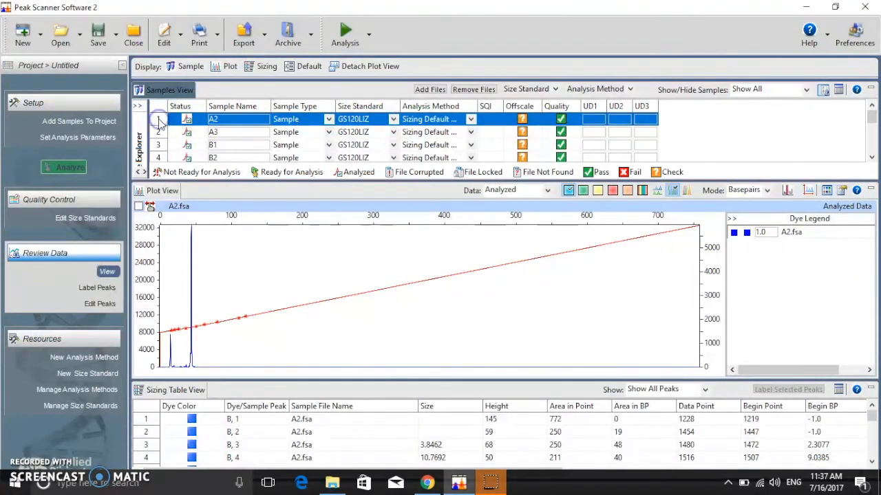
# Step: Extend the sample selection from A2 down to H1, covering all twelve rows
pyautogui.scroll(-3)
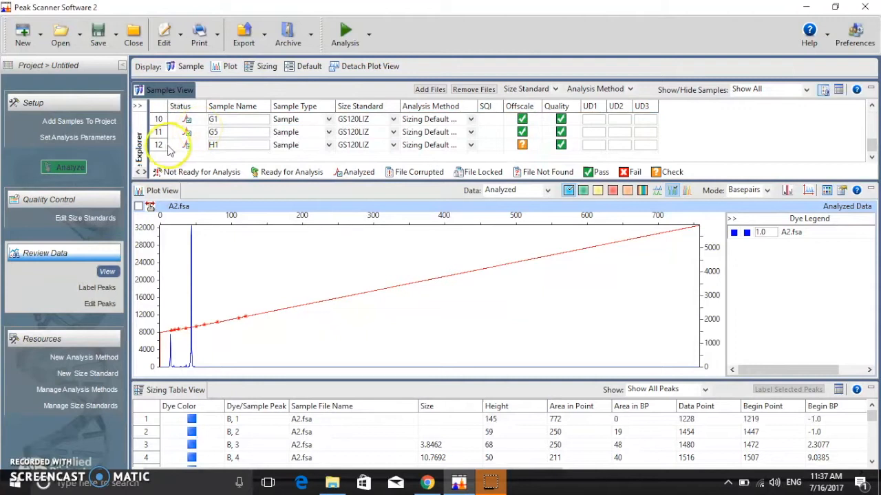
pyautogui.click(160, 145)
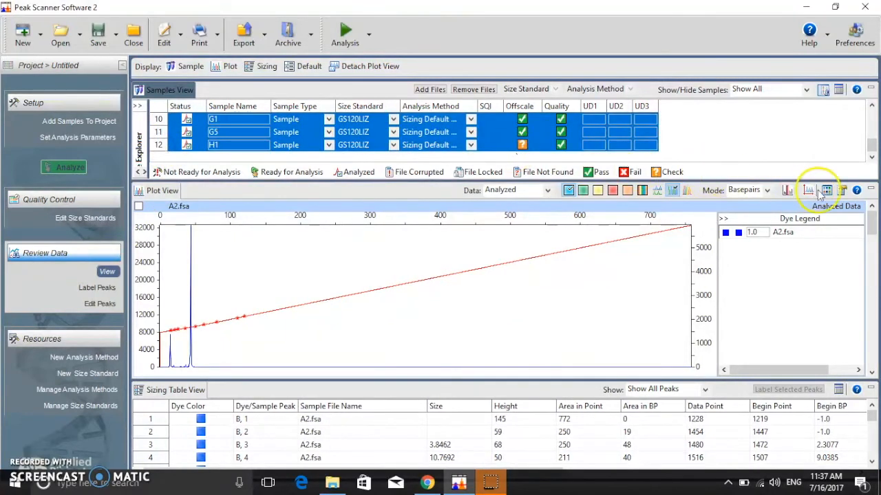
pyautogui.moveTo(843, 191)
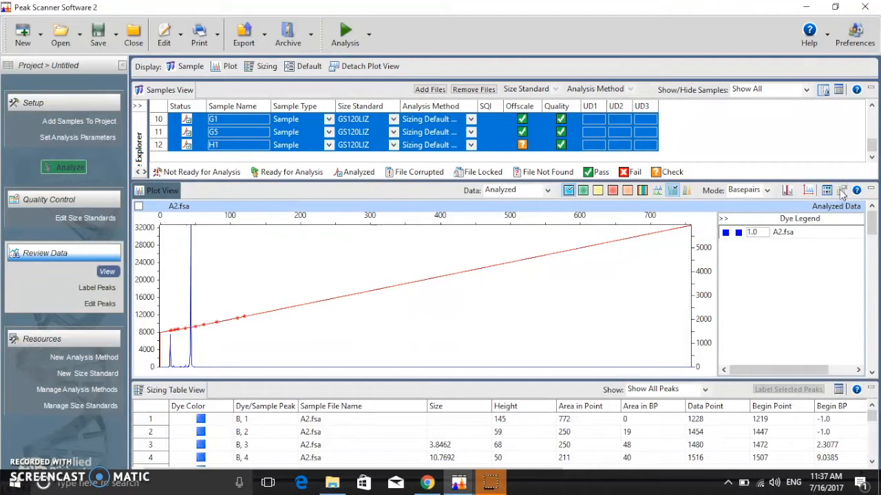
pyautogui.moveTo(842, 190)
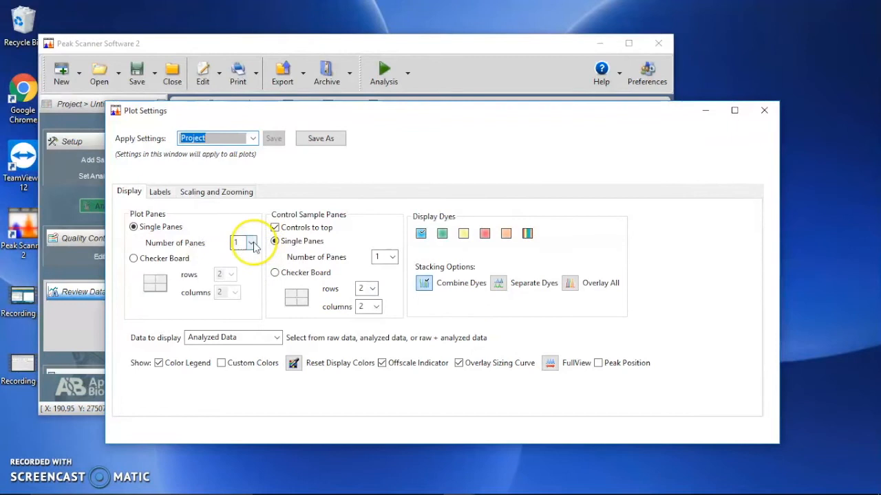
# Step: Set the Single Panes Number of Panes option to 4
pyautogui.click(252, 243)
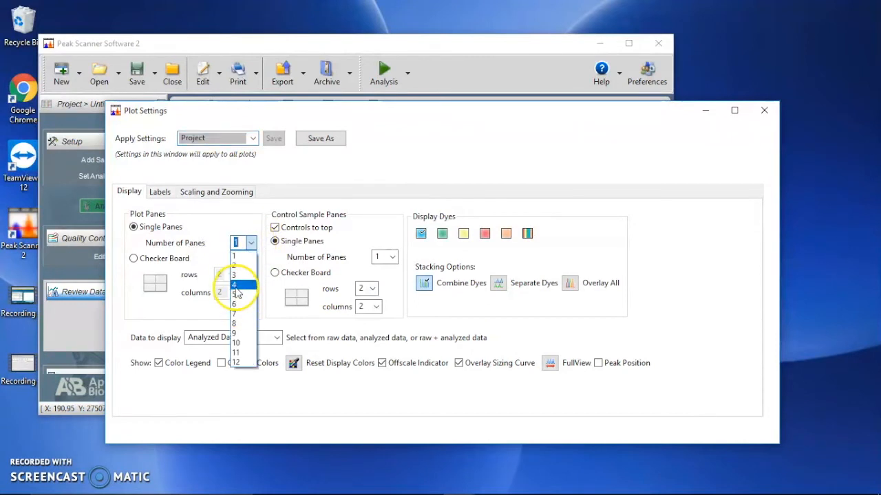
pyautogui.click(235, 285)
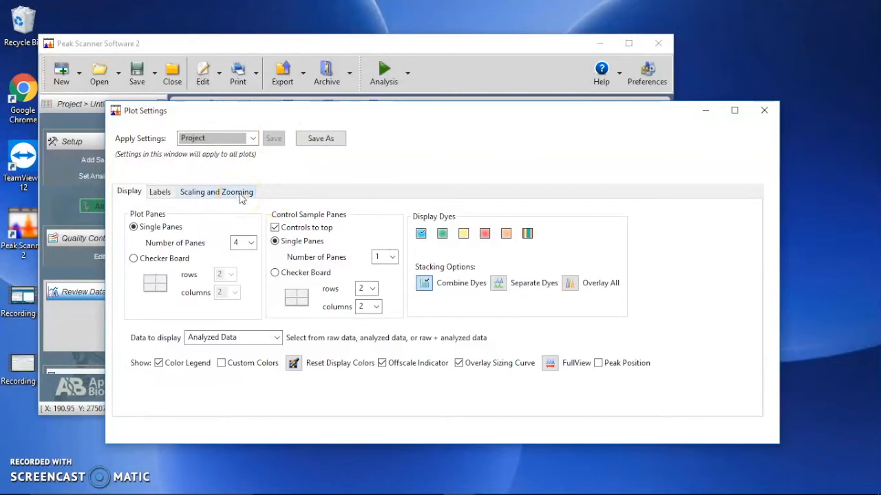
# Step: Zoom the x-axis to 0.0–100.0 bp from the Scaling and Zooming tab
pyautogui.click(216, 191)
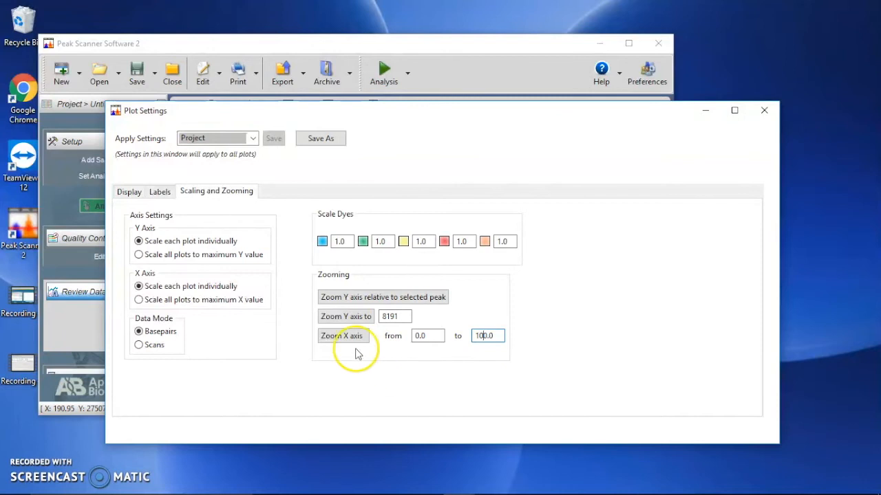
pyautogui.click(343, 336)
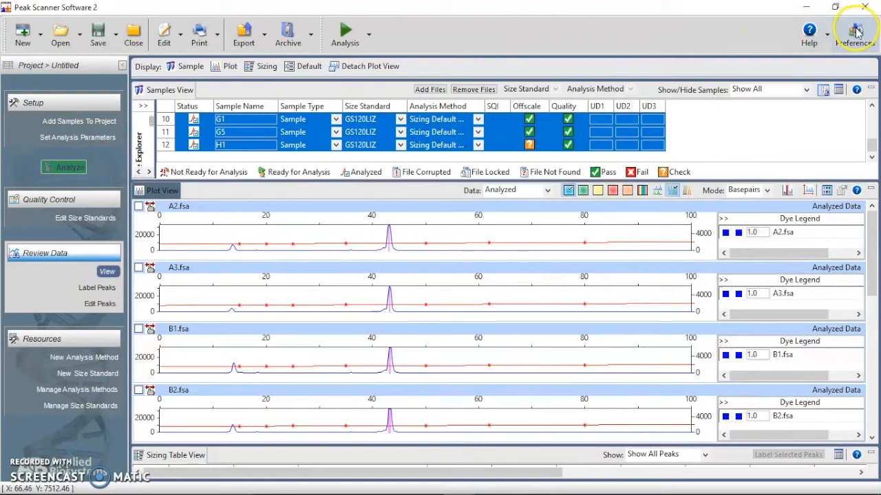
# Step: In Preferences, uncheck Fragment Print Jobs and Display Quality Values as Images
pyautogui.click(855, 33)
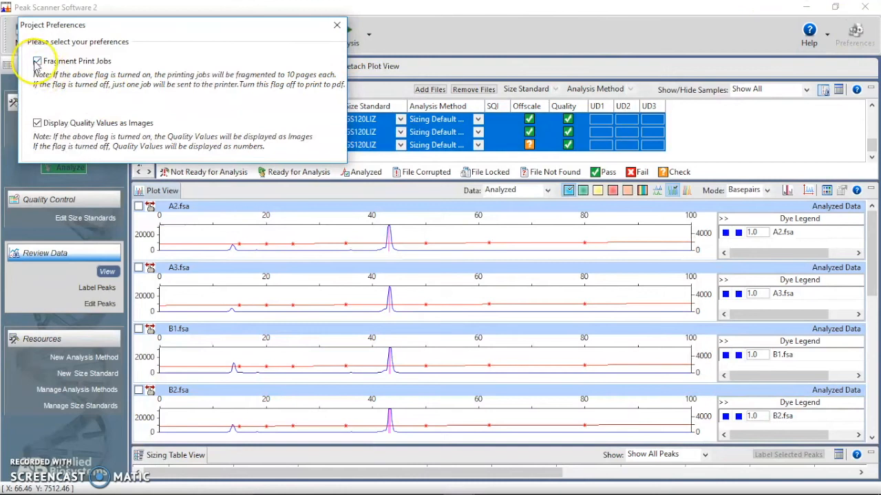
pyautogui.click(37, 61)
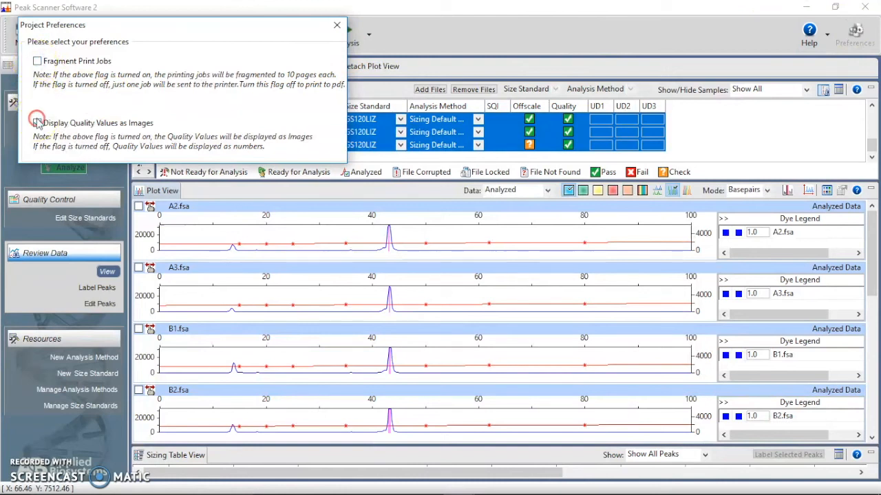
pyautogui.click(37, 122)
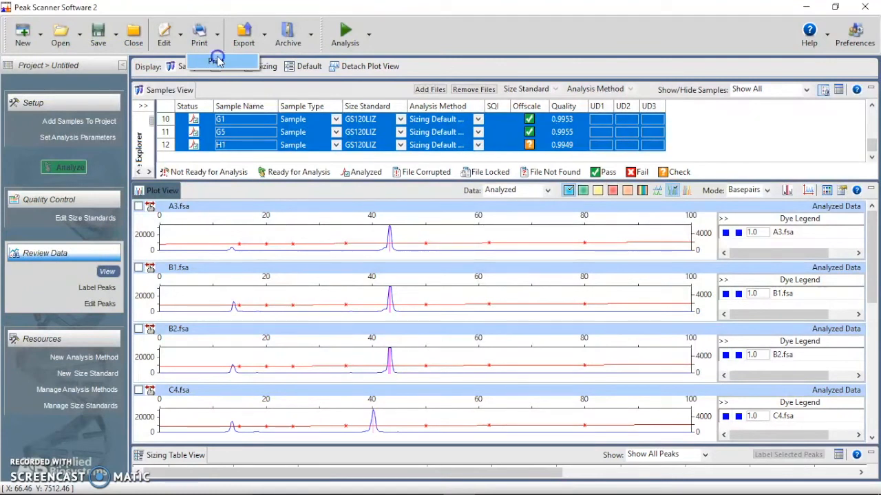
# Step: Print the plots to file via Microsoft Print to PDF, saving as Demo in Downloads
pyautogui.click(199, 32)
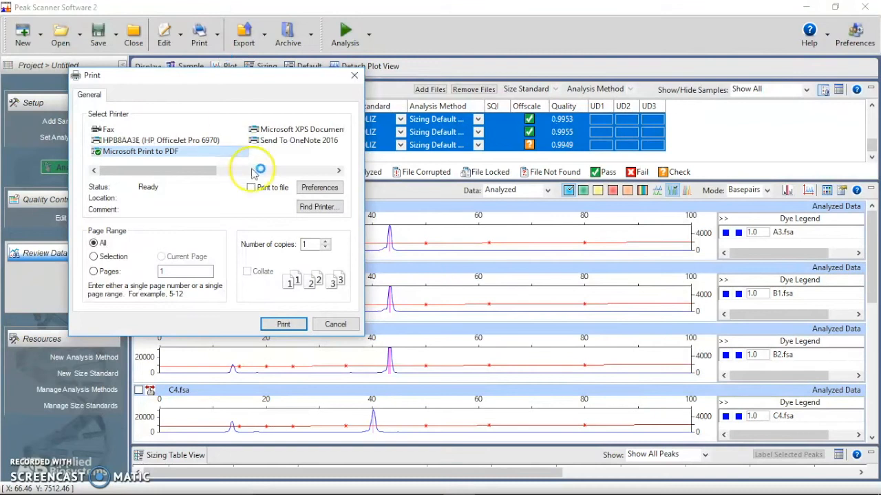
pyautogui.click(251, 187)
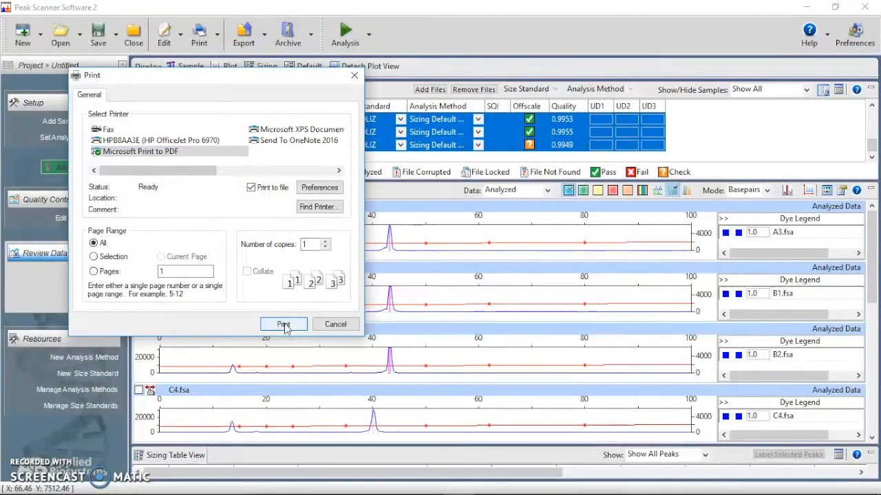
pyautogui.click(283, 324)
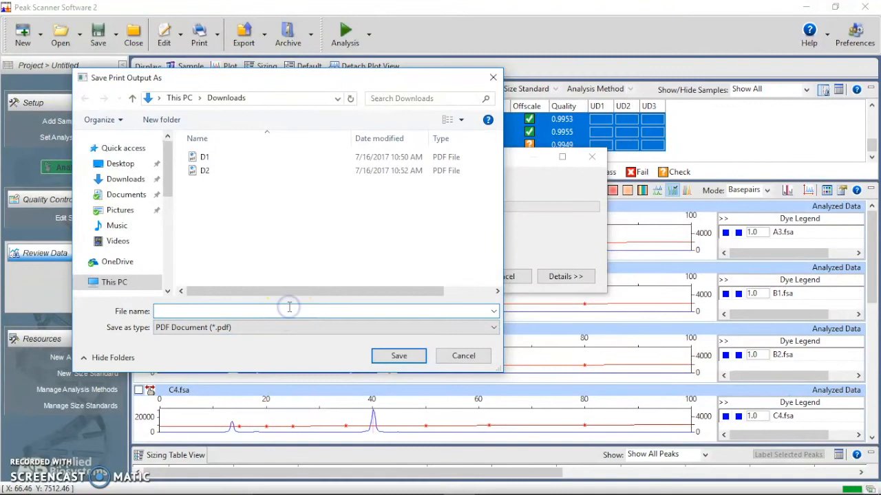
pyautogui.write('Dem')
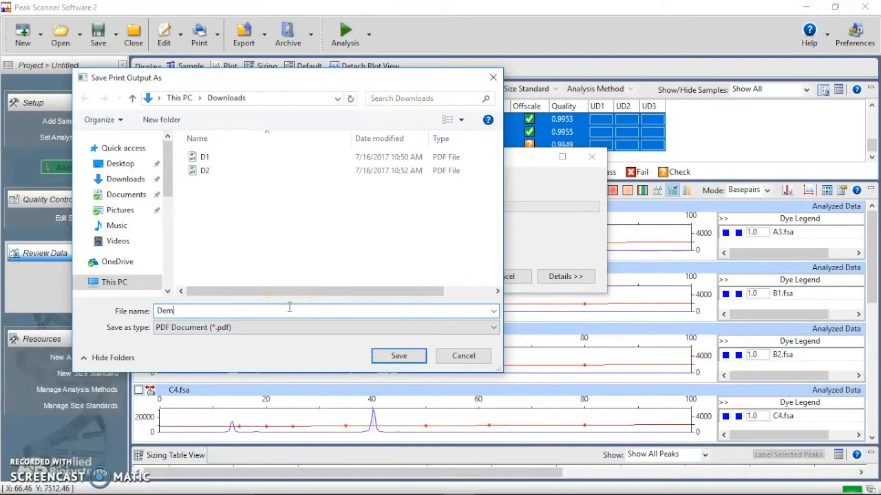
pyautogui.click(398, 356)
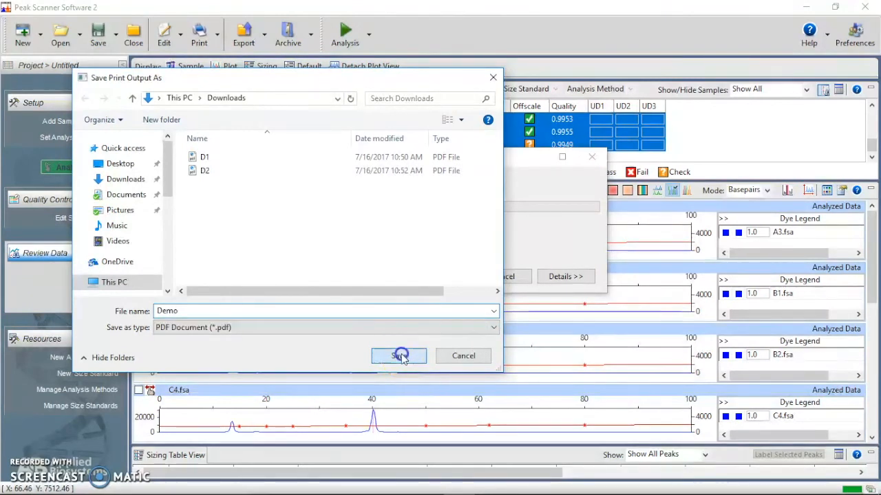
pyautogui.click(398, 355)
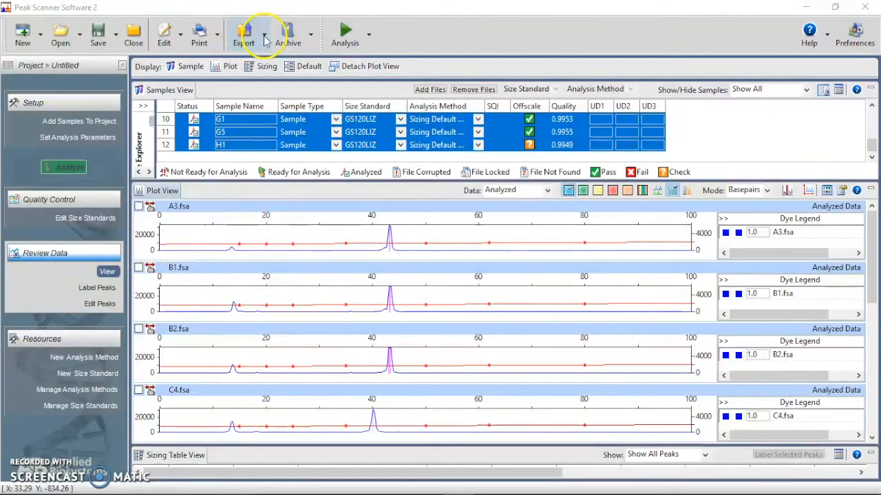
# Step: Set up the combined table export as Comma Separated Values, typing the name Demo
pyautogui.click(242, 34)
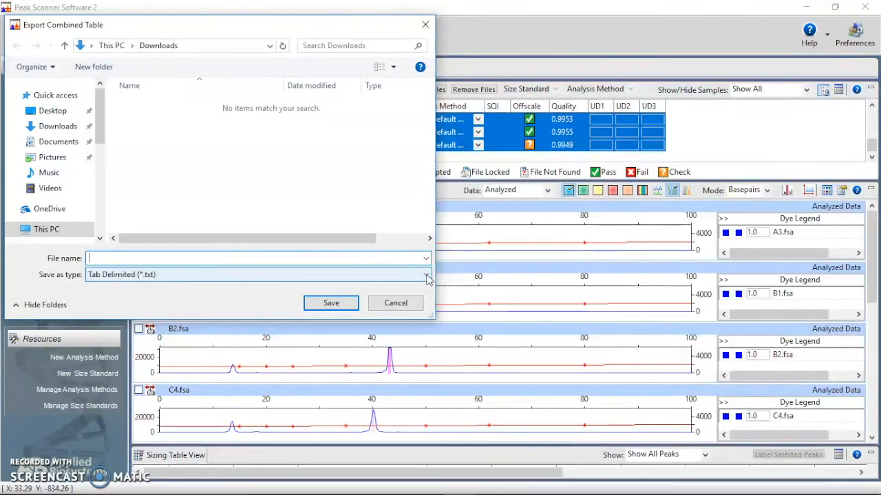
pyautogui.click(425, 275)
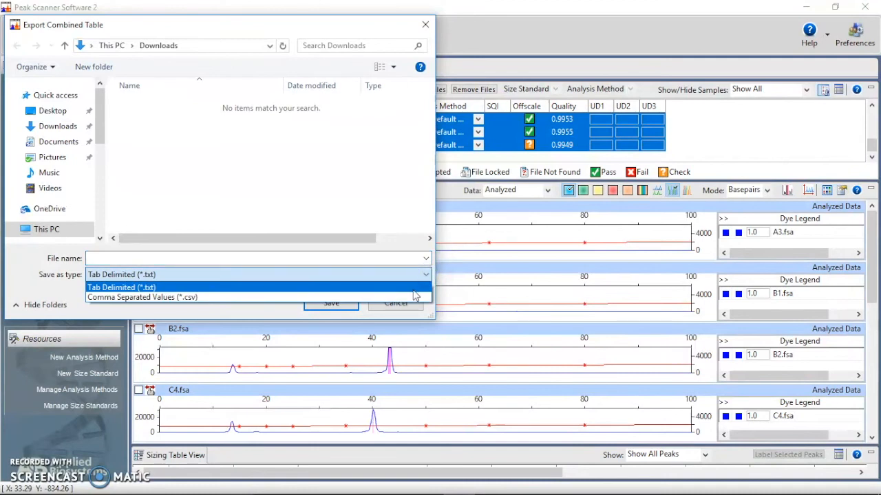
pyautogui.click(141, 297)
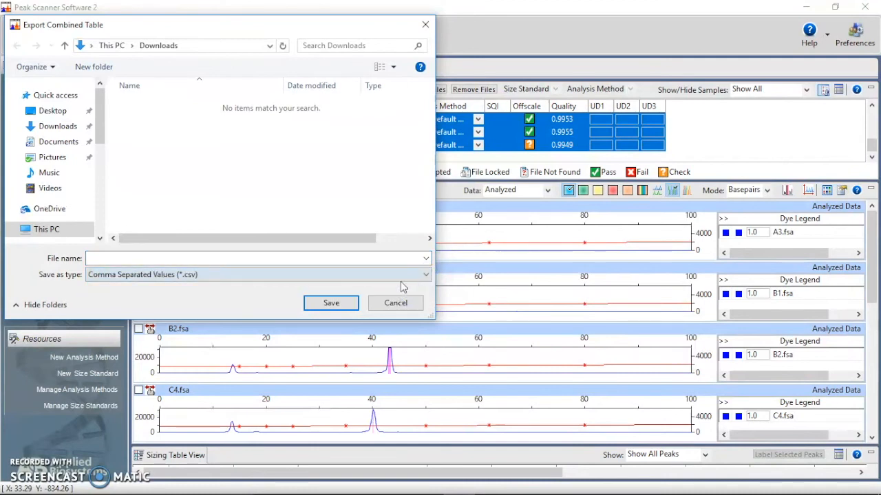
pyautogui.click(255, 258)
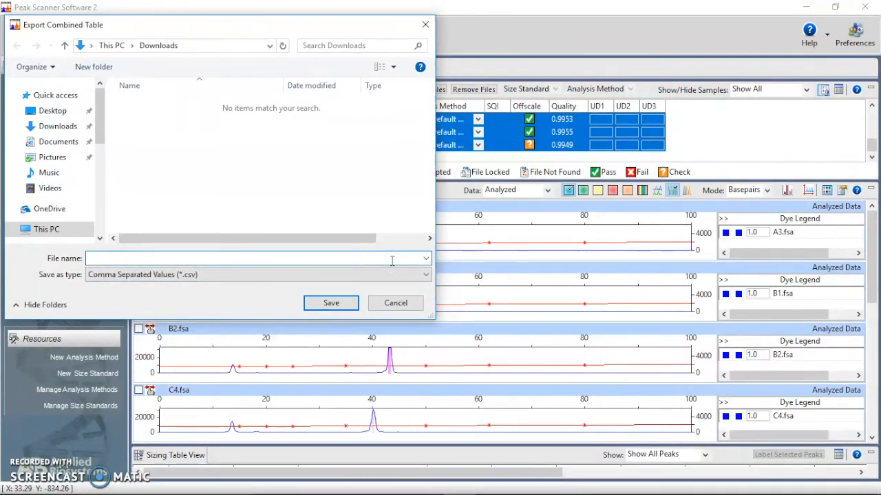
pyautogui.write('Demo.csv')
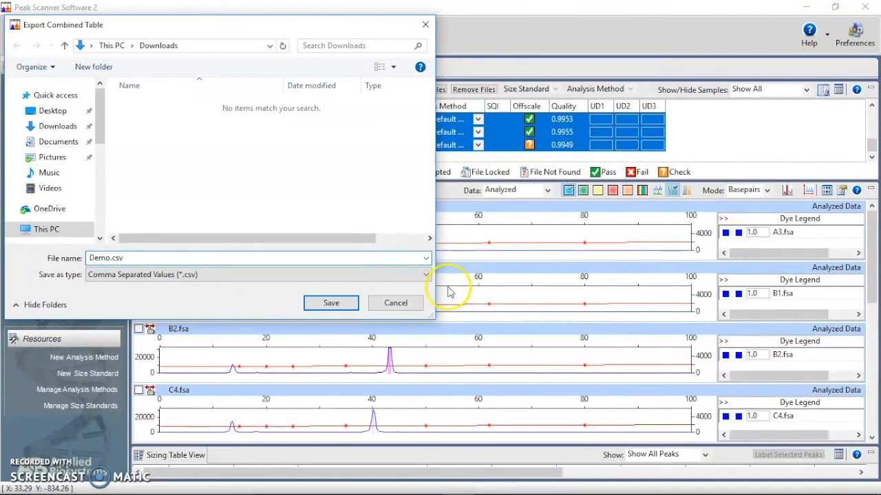
pyautogui.moveTo(331, 302)
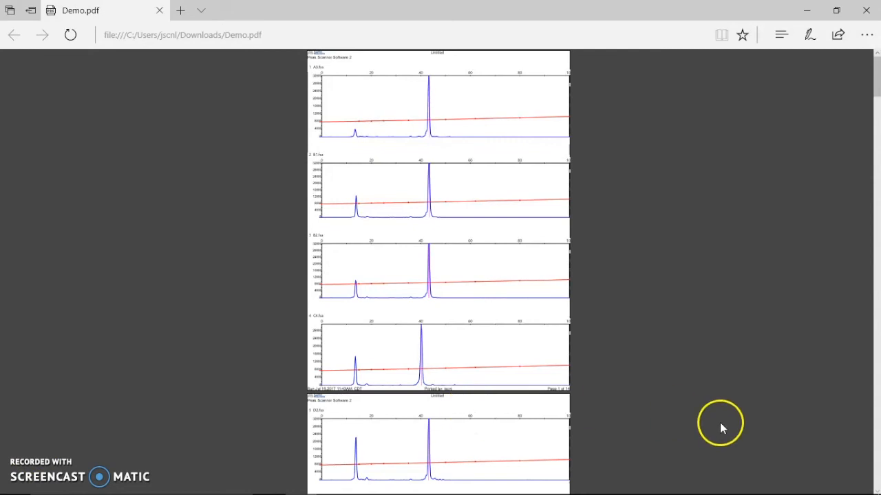
# Step: Scroll through the stacked sample plots in Demo.pdf, then switch to Demo.csv in Excel
pyautogui.scroll(-3)
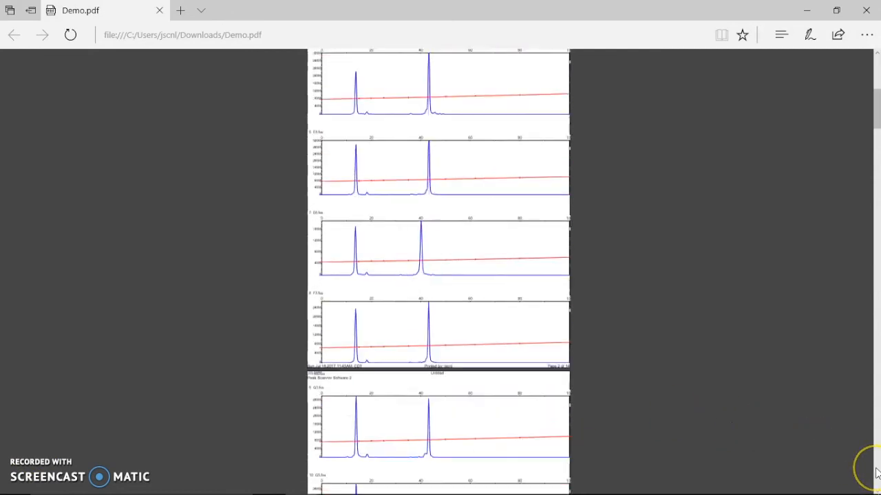
pyautogui.scroll(-3)
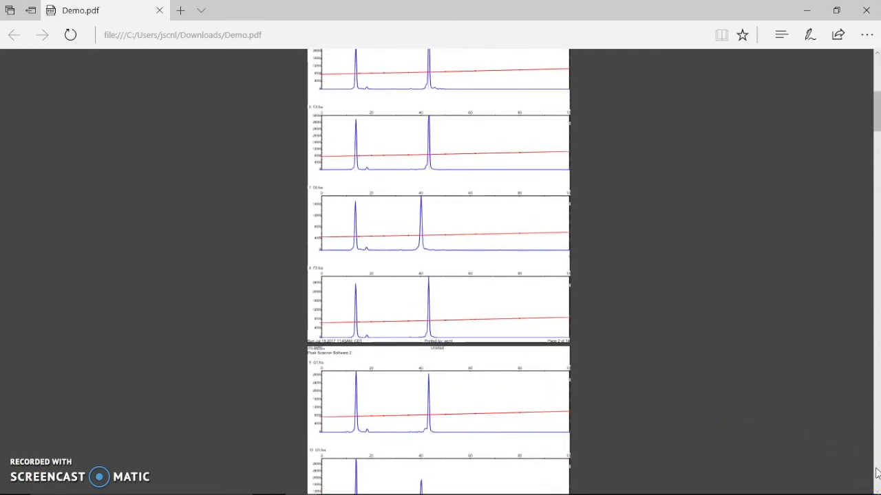
pyautogui.scroll(-3)
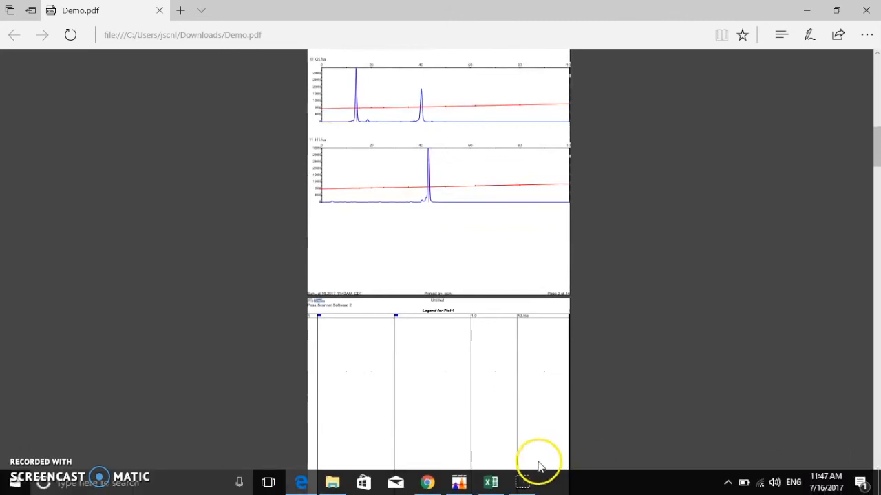
pyautogui.click(491, 482)
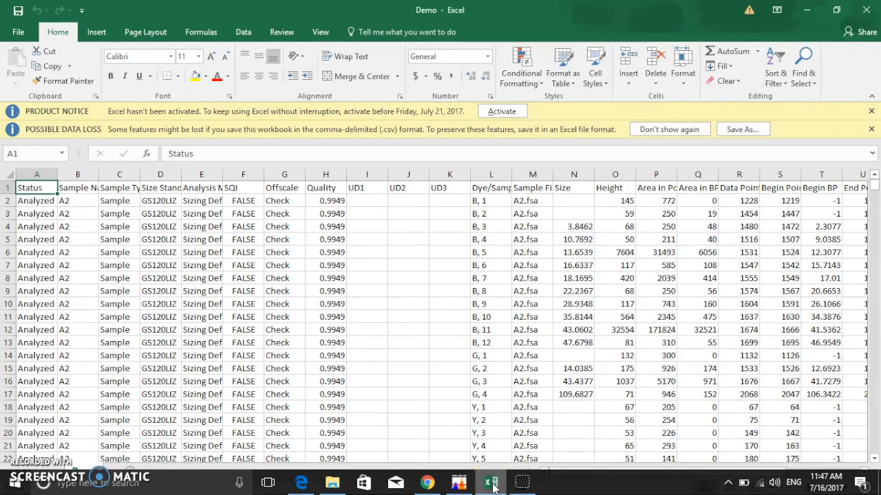